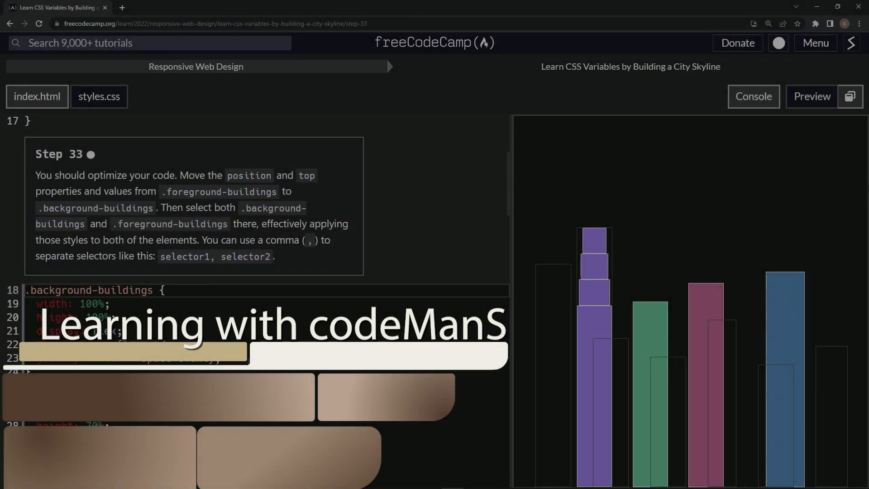
{"action": "mouse_move", "coordinate": [866, 188]}
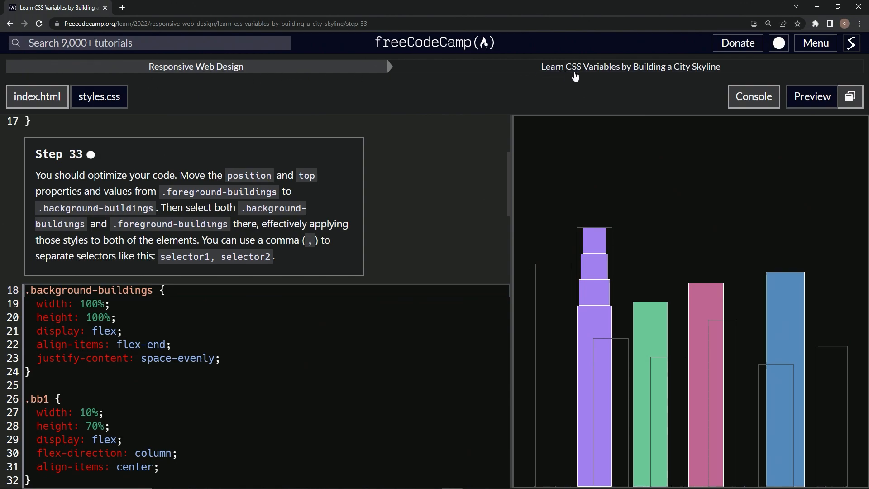
{"action": "mouse_move", "coordinate": [724, 73]}
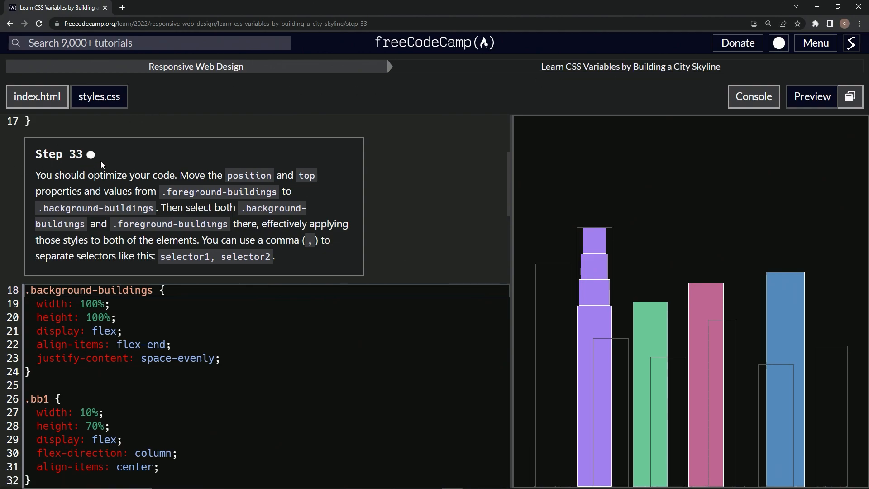
{"action": "mouse_move", "coordinate": [109, 185]}
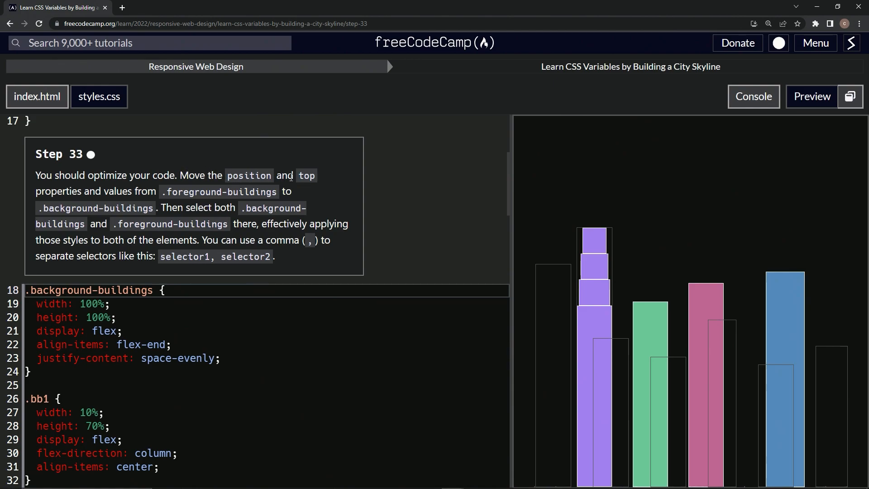
{"action": "mouse_move", "coordinate": [273, 192]}
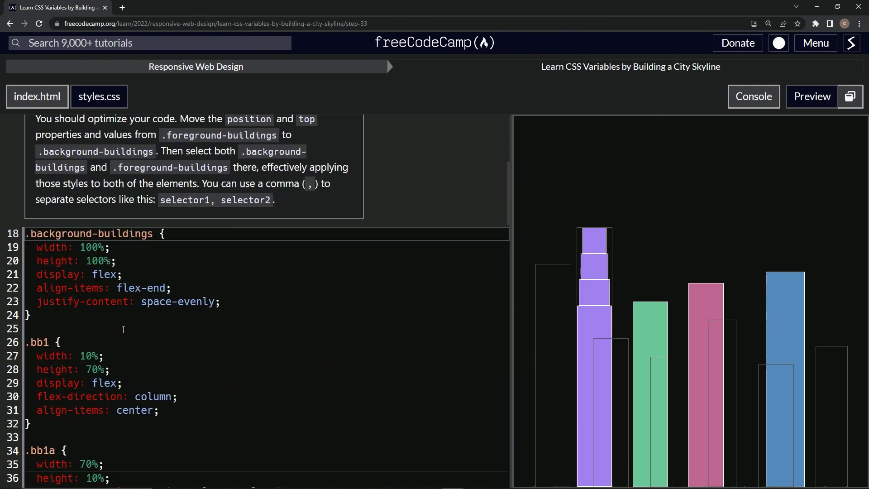
- Cut position: absolute and top: 0 from .foreground-buildings into .background-buildings
{"action": "scroll", "scroll_direction": "down", "scroll_amount": 3}
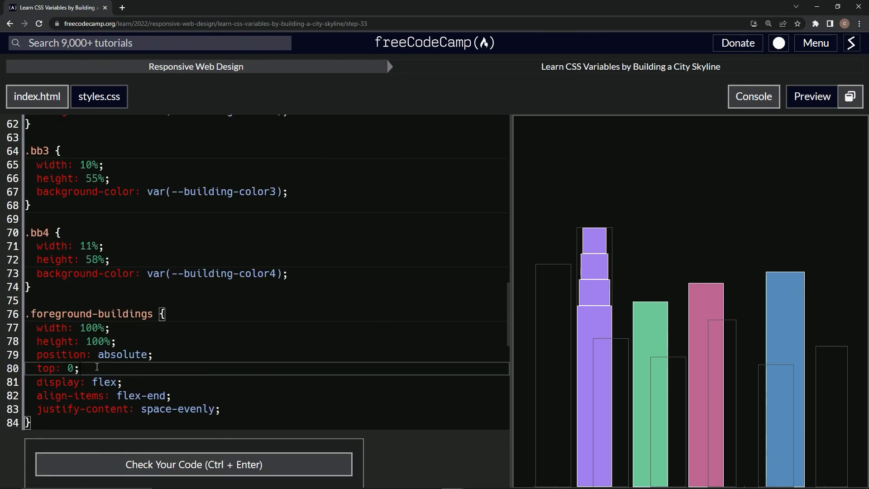
{"action": "left_click_drag", "start_coordinate": [126, 341], "coordinate": [79, 367]}
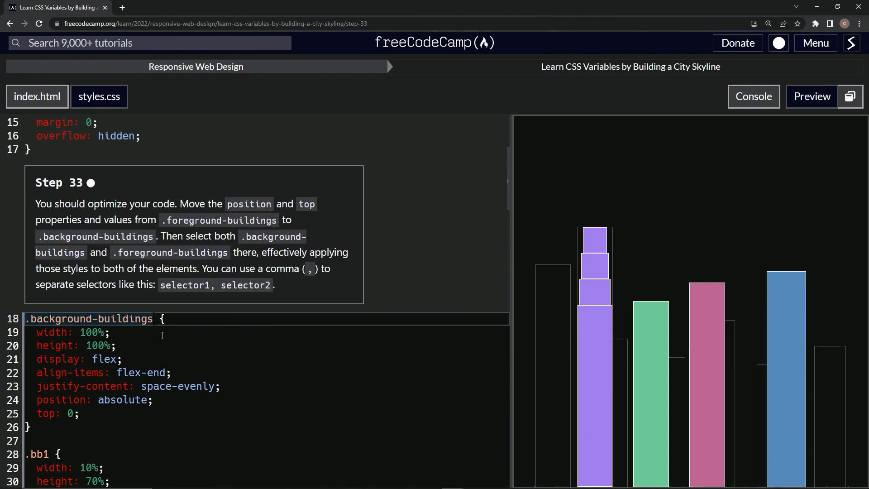
- Extend the selector to '.background-buildings, .foreground-buildings', pass Step 33 and advance to Step 34
{"action": "type", "text": "sm \\"}
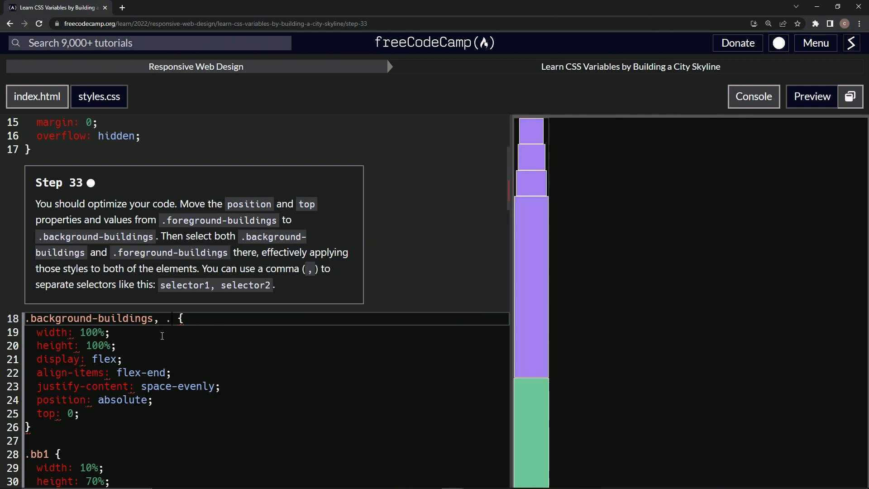
{"action": "type", "text": ".foreground-build"}
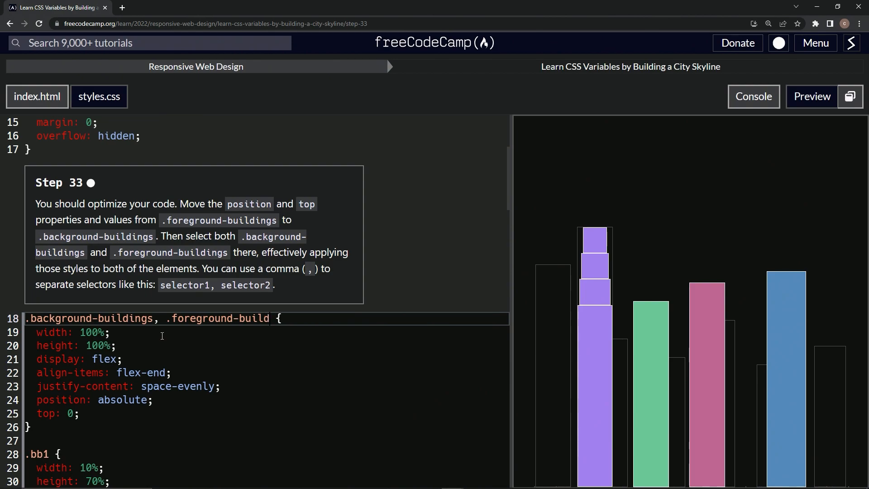
{"action": "type", "text": "ings"}
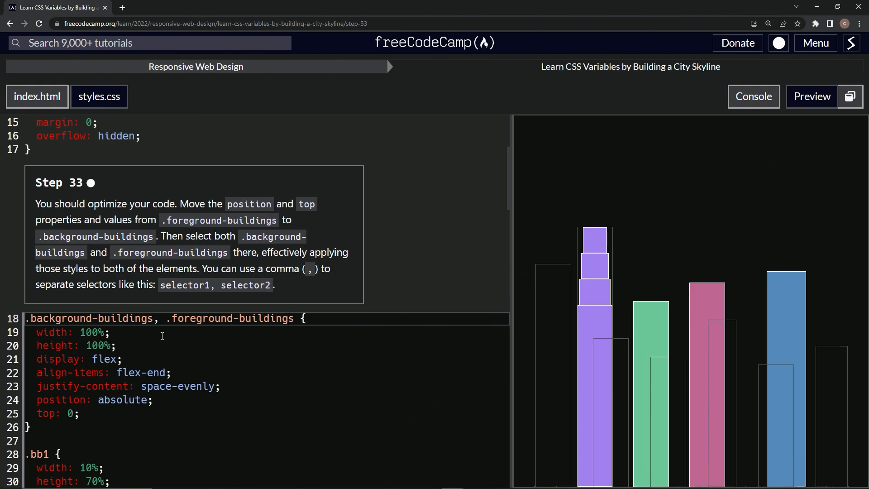
{"action": "mouse_move", "coordinate": [399, 258]}
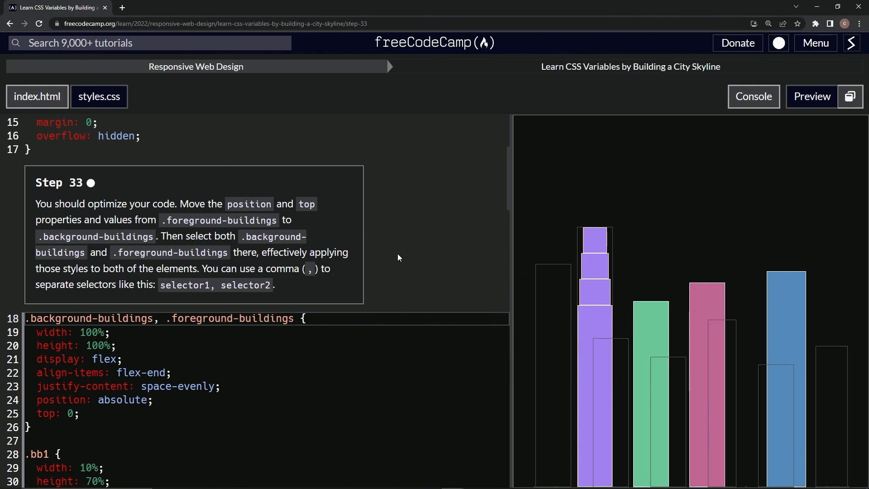
{"action": "scroll", "scroll_direction": "down", "scroll_amount": 3}
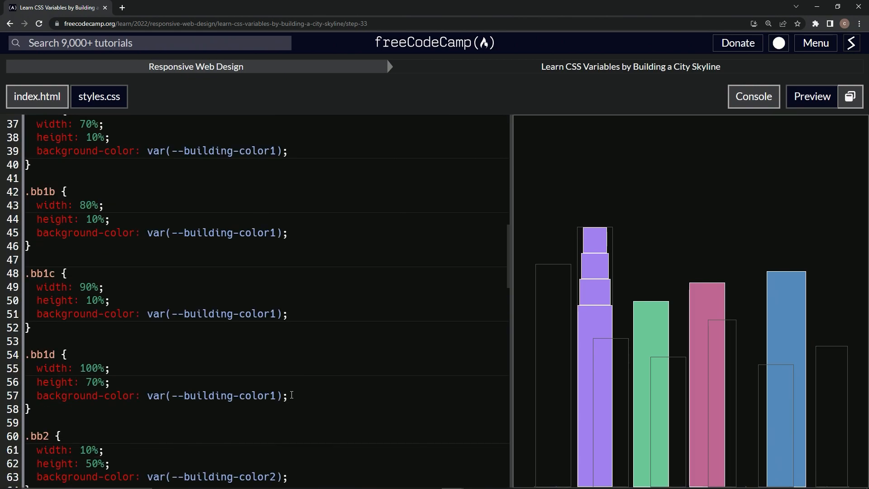
{"action": "scroll", "scroll_direction": "down", "scroll_amount": 3}
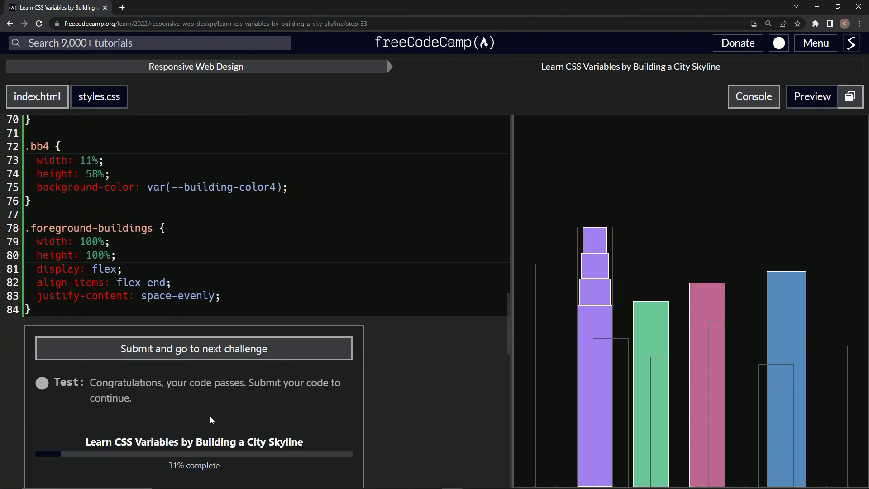
{"action": "left_click", "coordinate": [194, 349]}
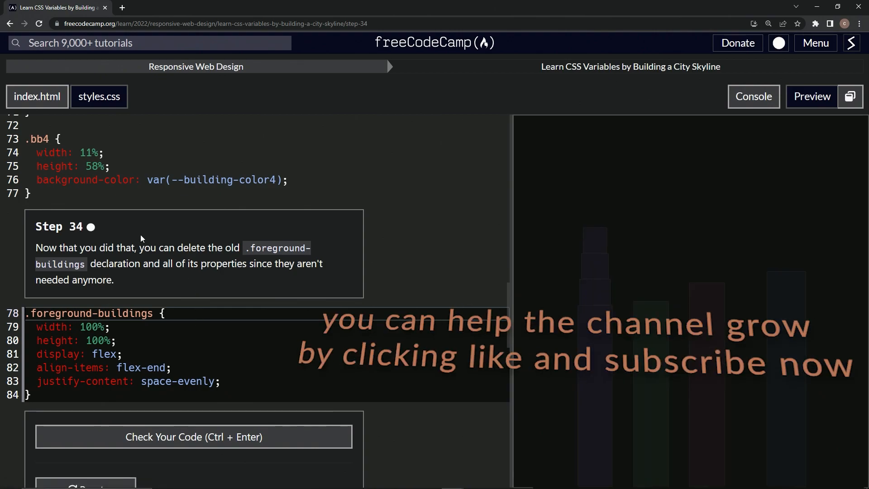
{"action": "mouse_move", "coordinate": [91, 227]}
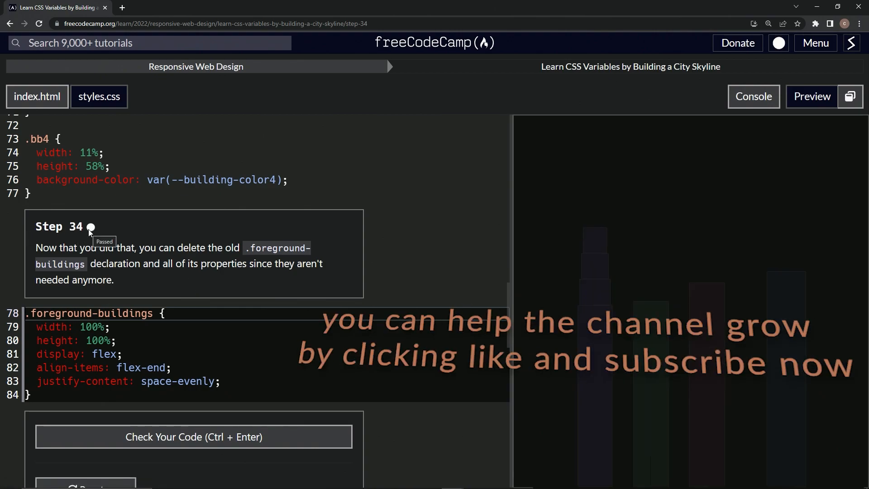